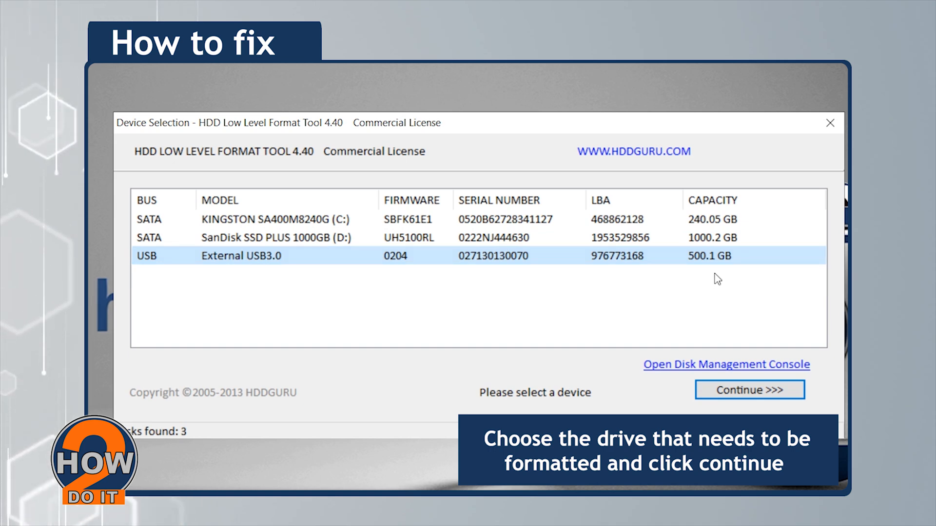
# - Select the 500.1 GB External USB3.0 drive and continue to its low-level format page
pyautogui.click(749, 390)
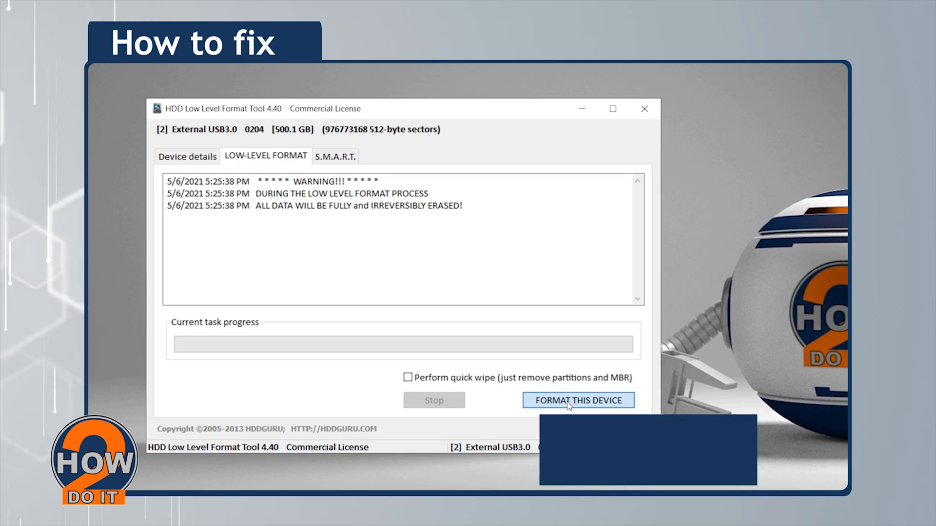
# - Low-level format the External USB3.0 drive, confirming the data-erase warning
pyautogui.click(577, 399)
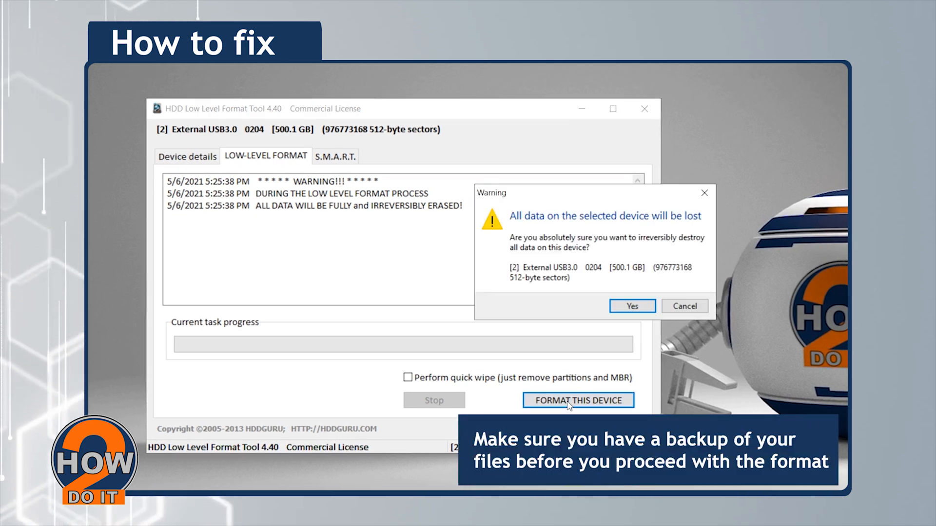
pyautogui.moveTo(632, 305)
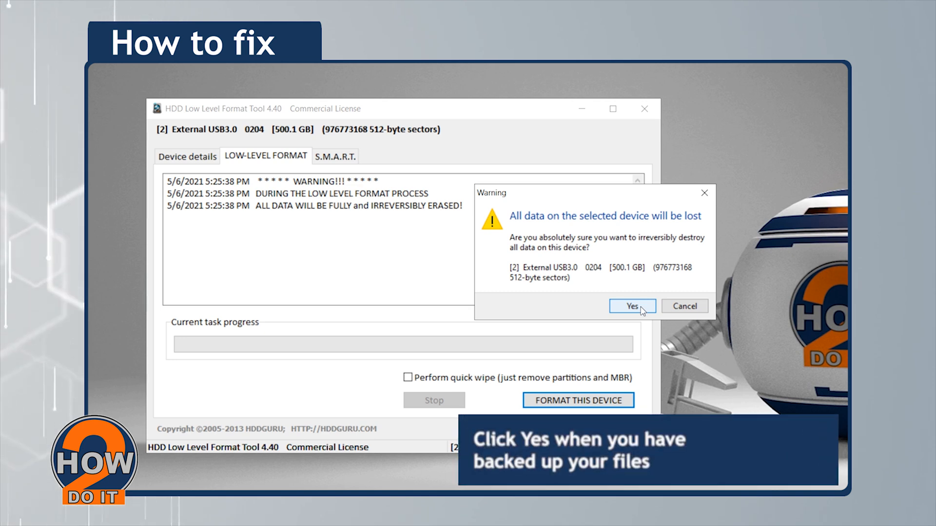
pyautogui.click(632, 306)
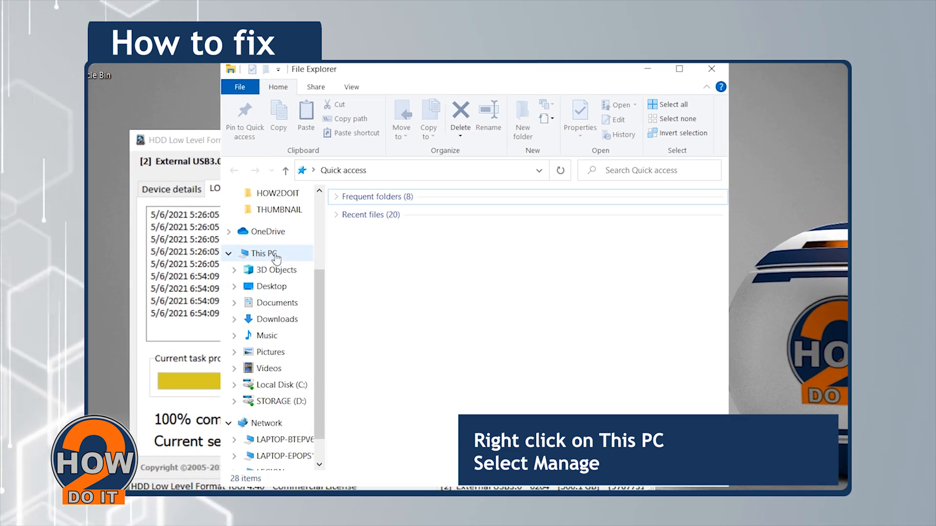
# - Launch Computer Management from This PC's context menu in File Explorer
pyautogui.rightClick(261, 253)
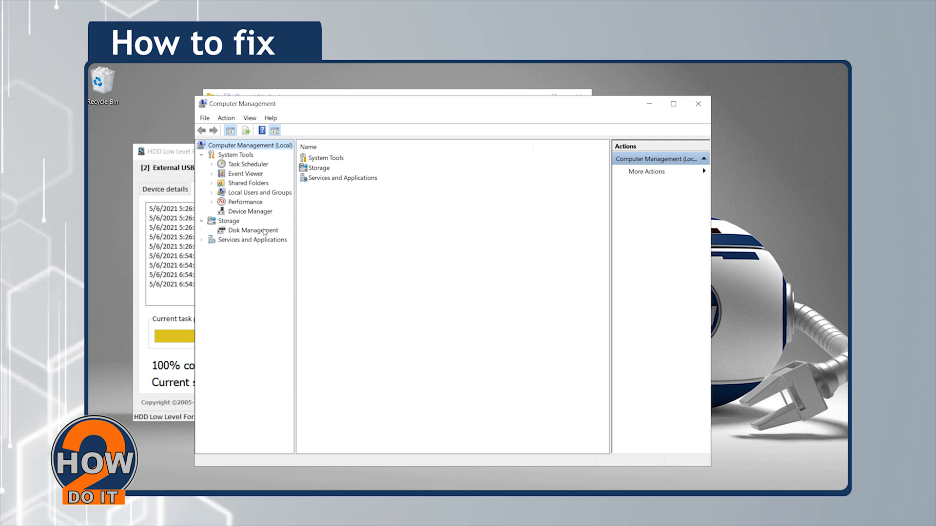
# - Launch the New Simple Volume wizard on Disk 2's 465.75 GB unallocated space in Disk Management
pyautogui.click(252, 230)
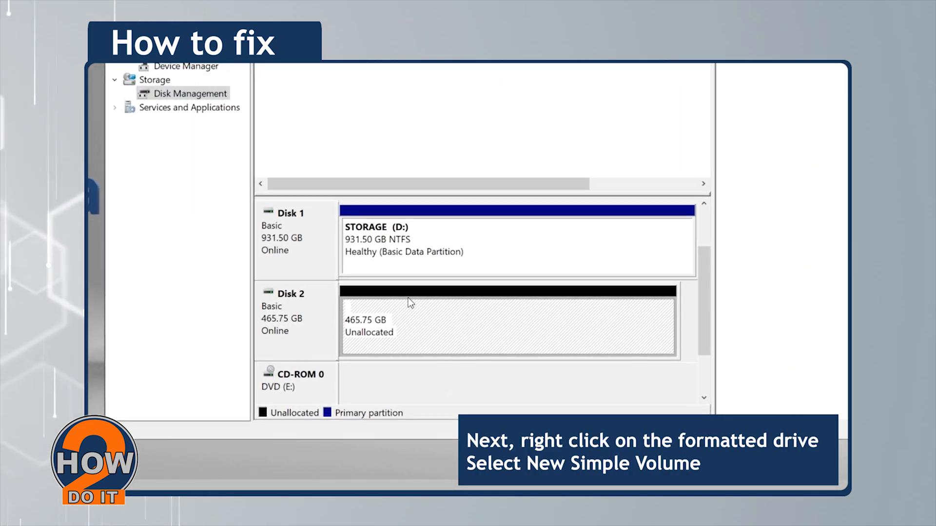
pyautogui.rightClick(410, 302)
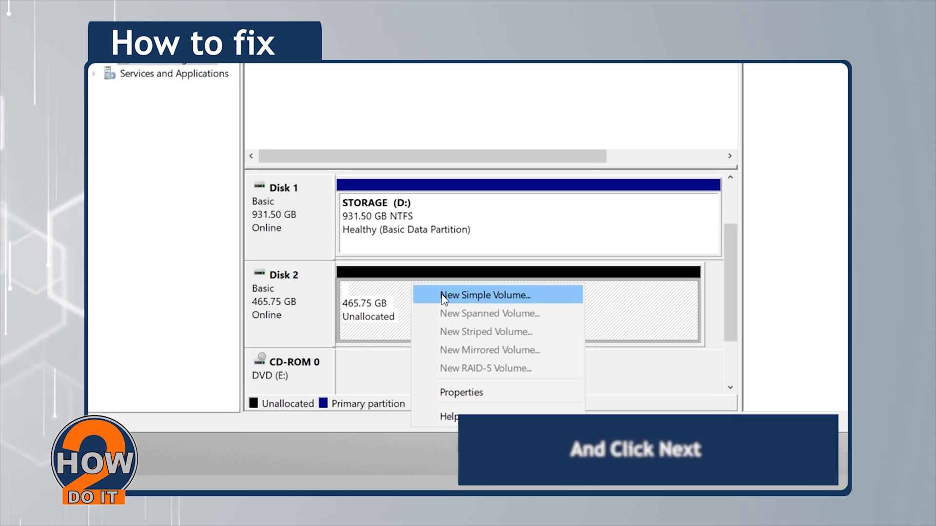
pyautogui.click(486, 295)
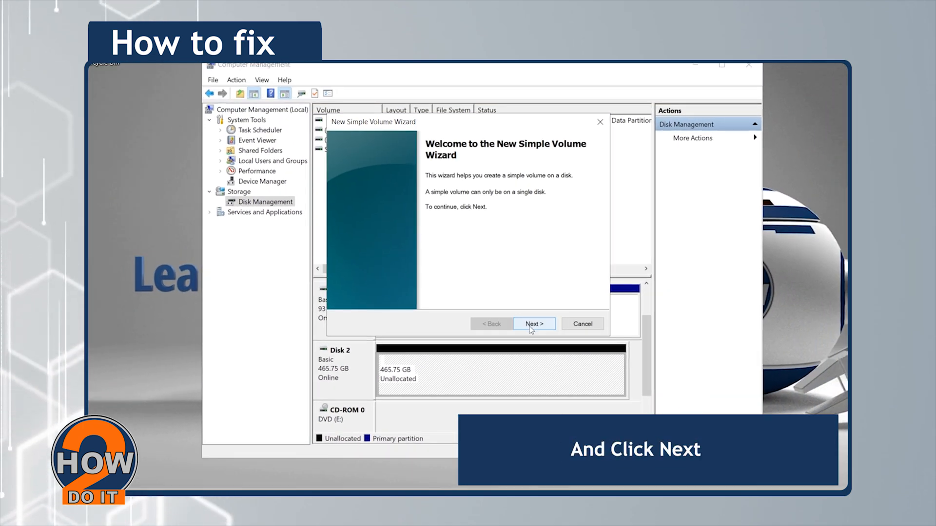
# - Accept the full 476923 MB volume size and assign drive letter G
pyautogui.click(532, 324)
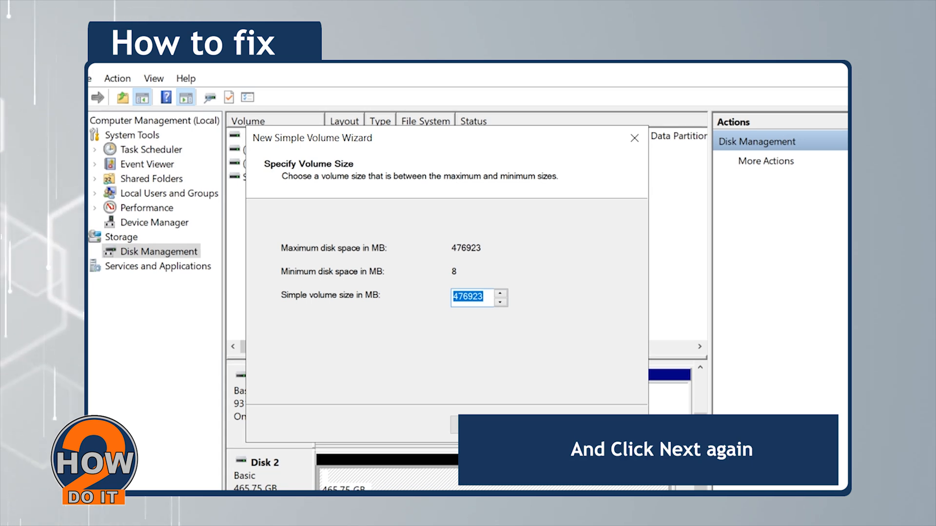
pyautogui.click(539, 425)
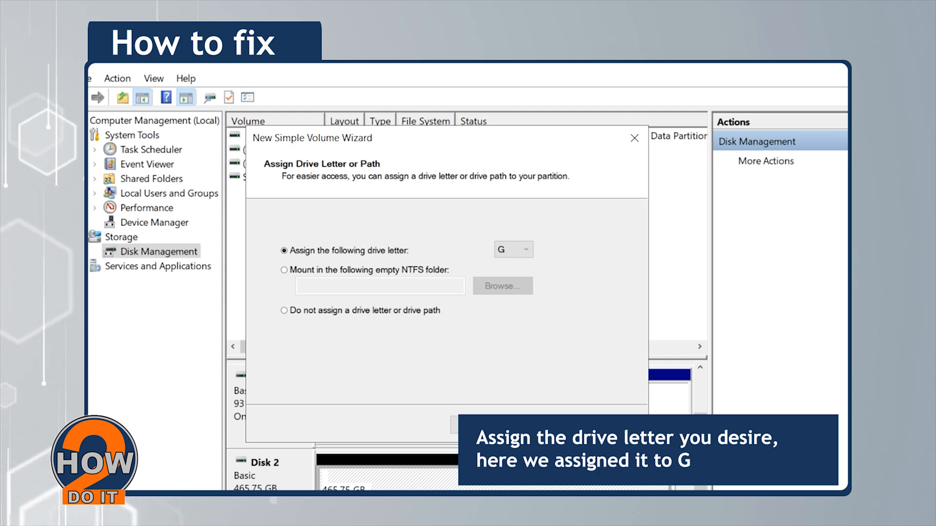
pyautogui.moveTo(527, 281)
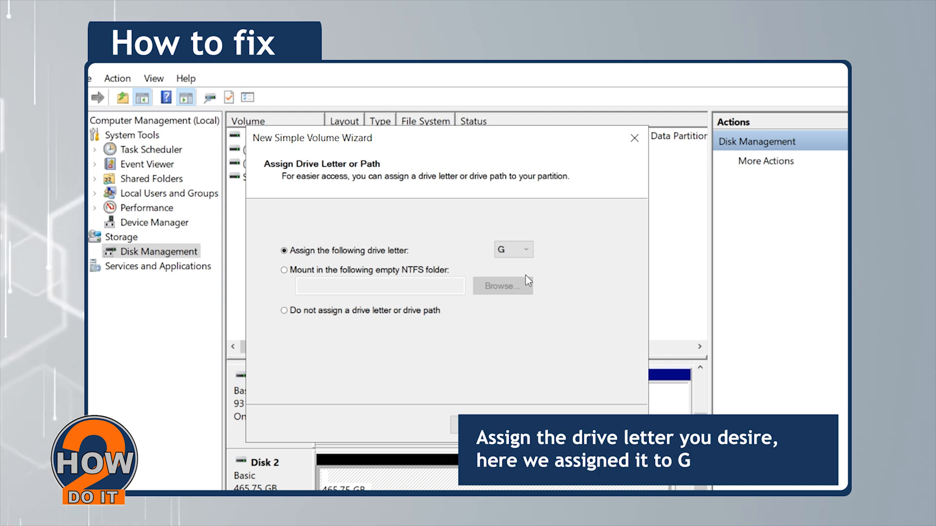
pyautogui.click(524, 249)
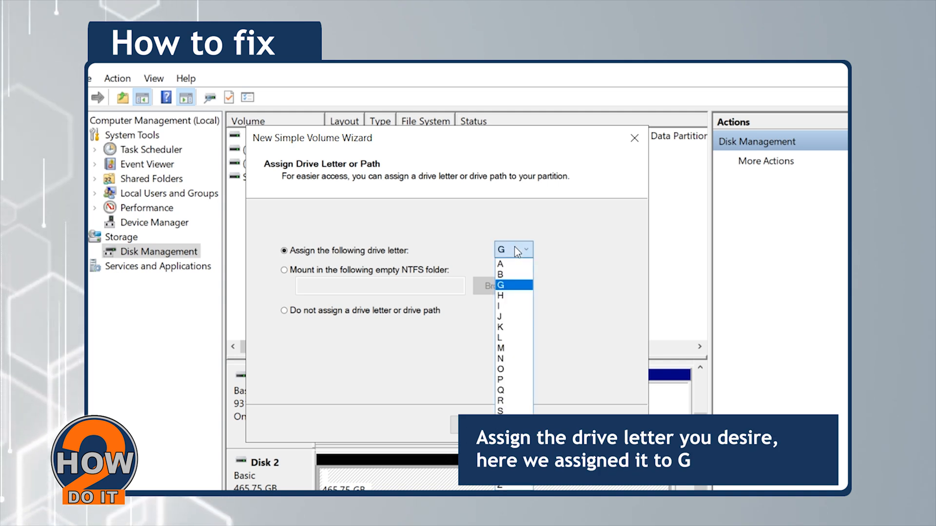
pyautogui.click(502, 284)
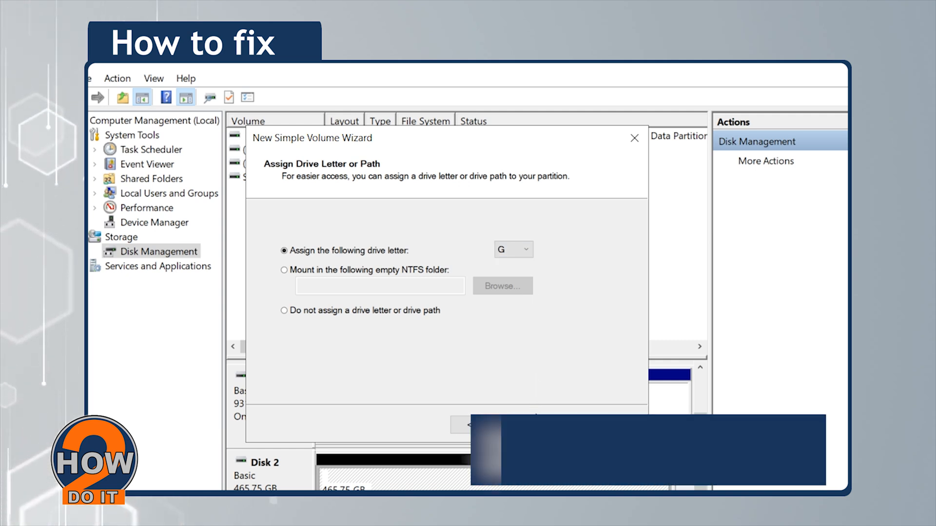
# - Format the volume as NTFS labelled STORAGE2 and finish the wizard
pyautogui.click(463, 425)
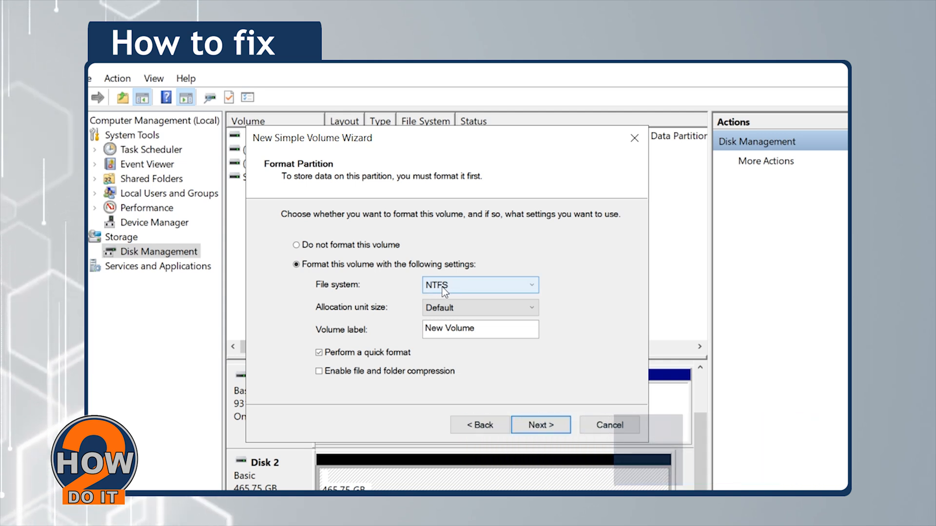
pyautogui.write('STORA')
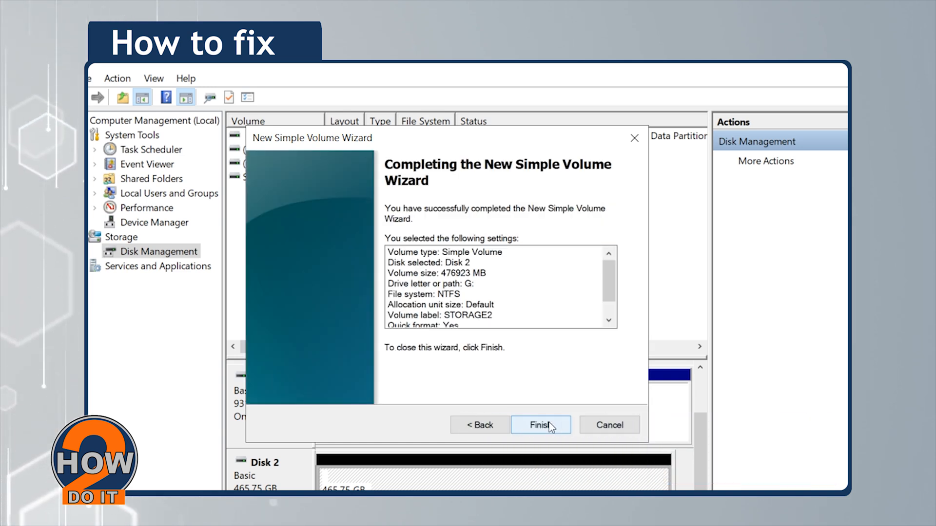
pyautogui.click(539, 425)
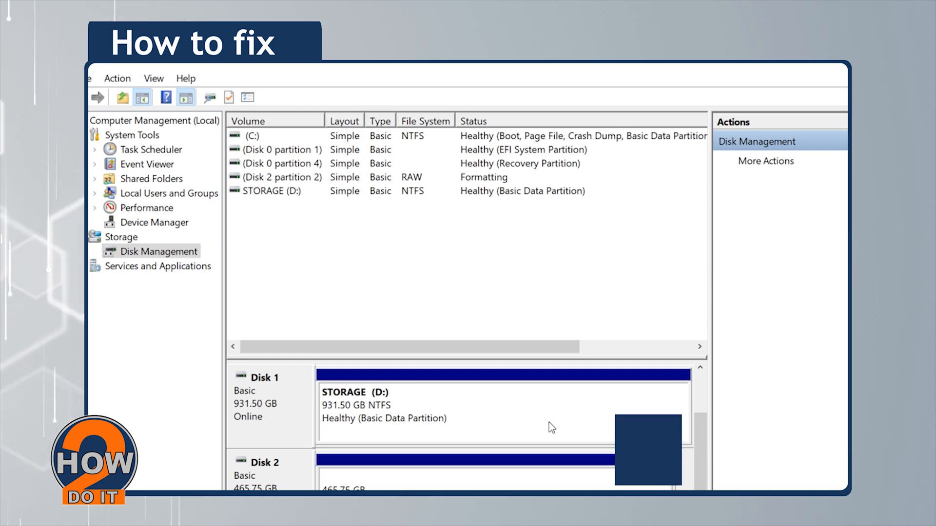